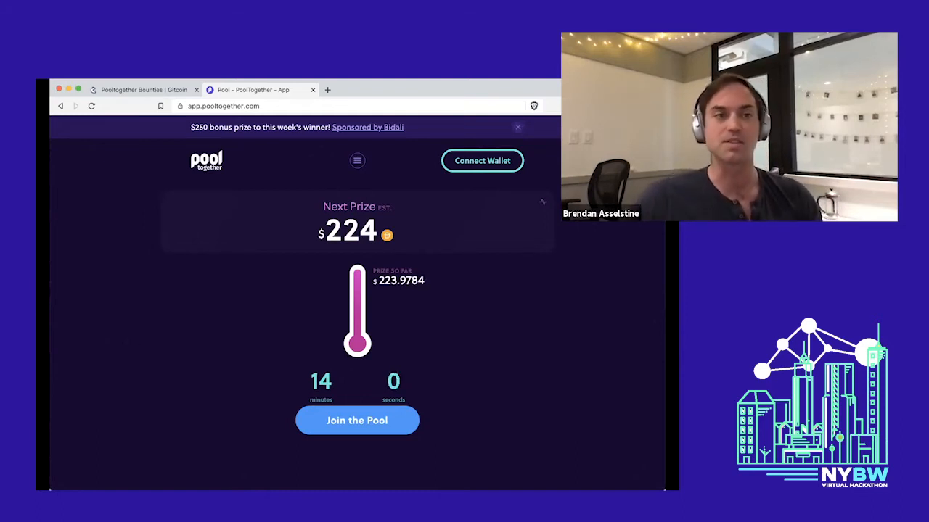
- Switch to the 'Pooltogether Bounties | Gitcoin' tab to display the hackathon bounties list
left_click(141, 89)
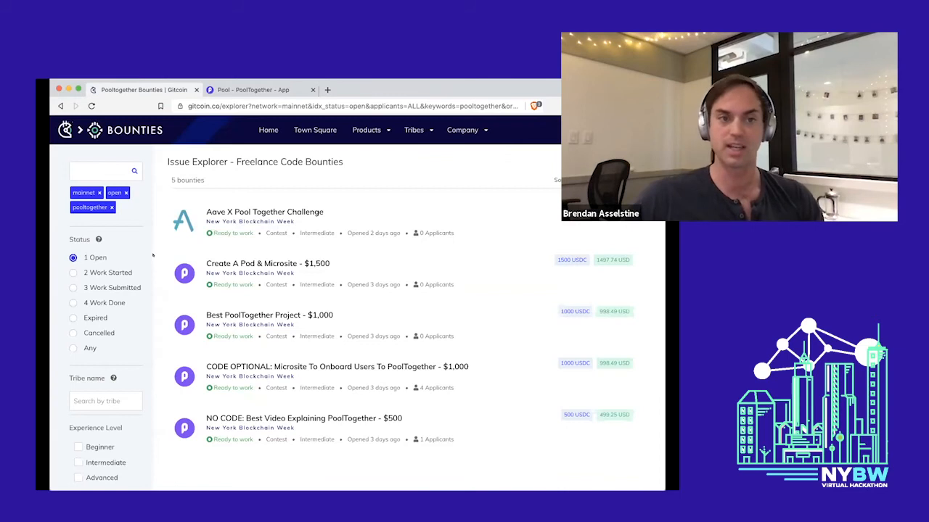